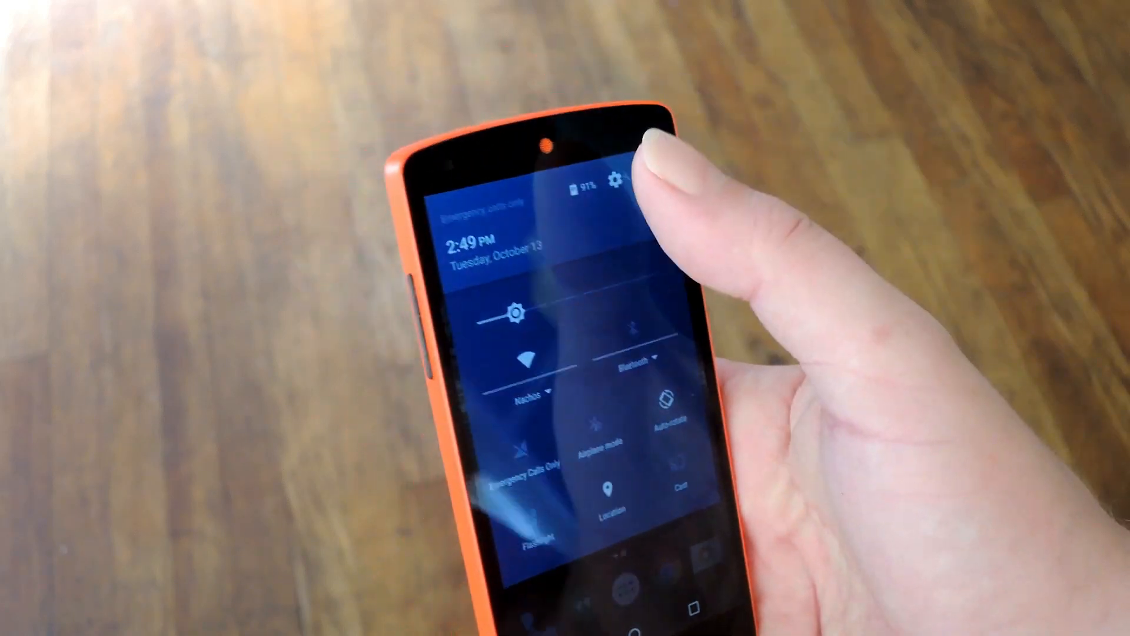
Step: Open Android Settings from the quick settings gear and scroll the settings list
left_click(614, 182)
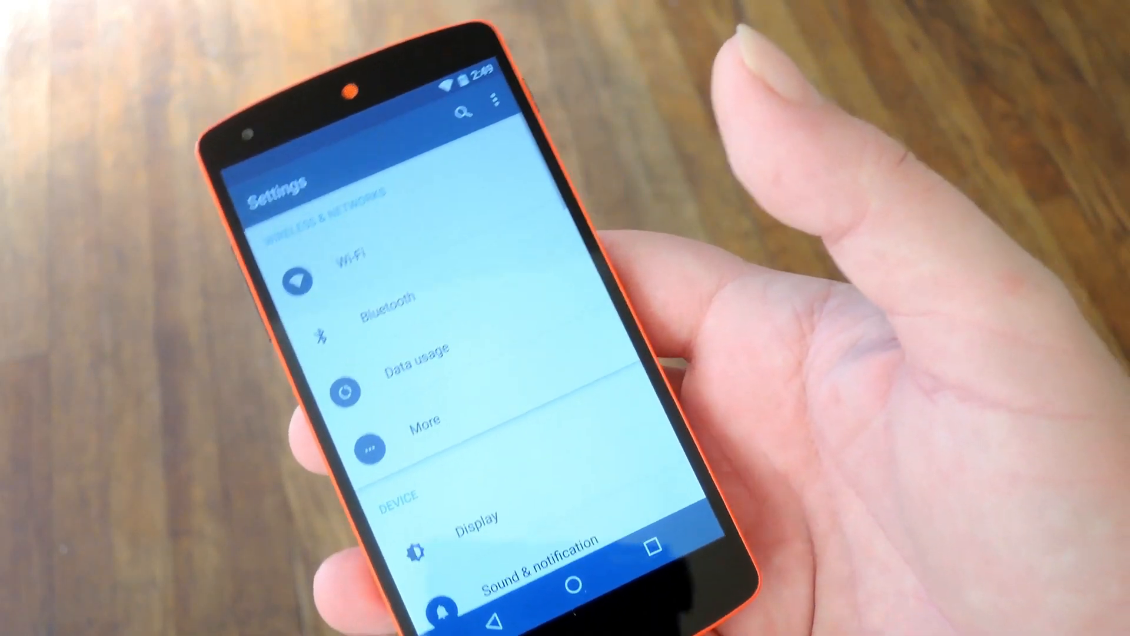
scroll("down", 3)
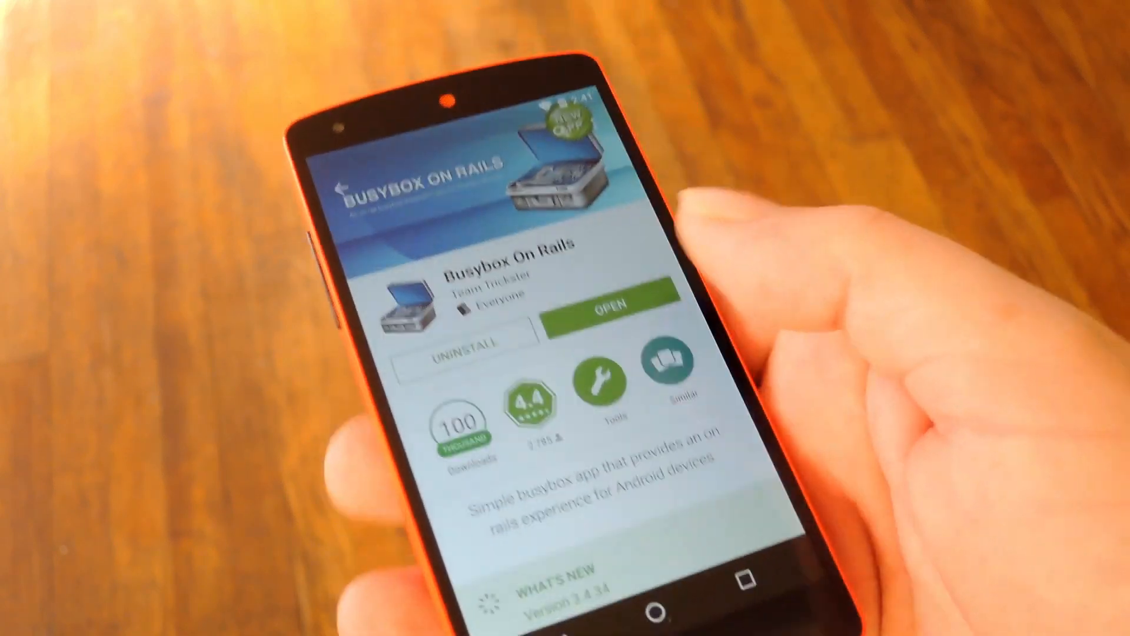
Step: Install Busybox On Rails from its Play Store page and open it
left_click(588, 304)
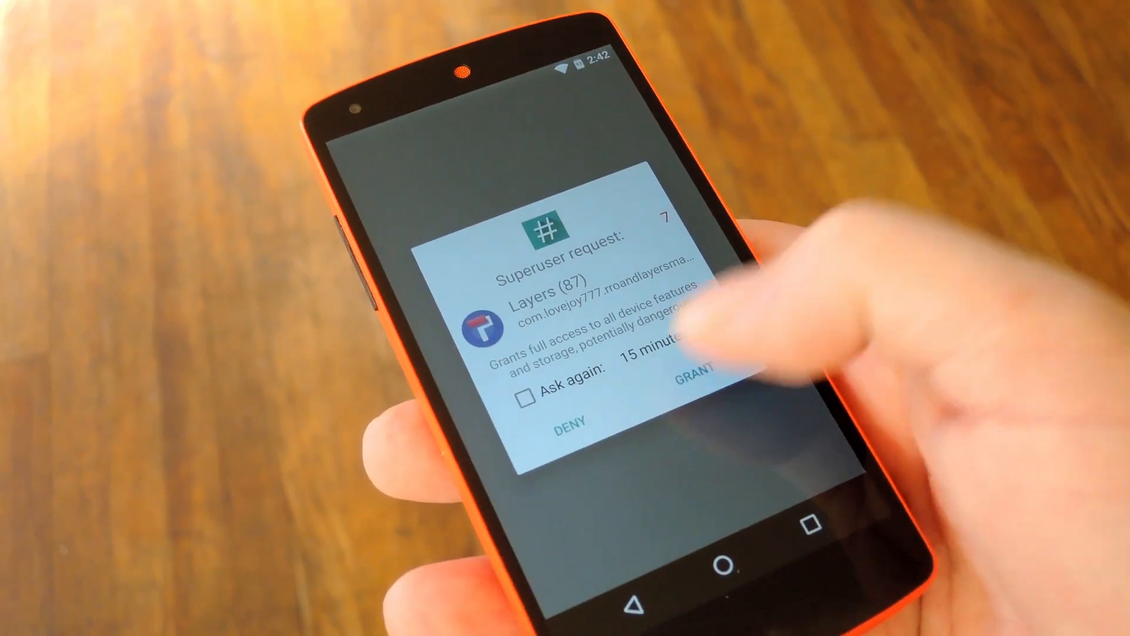
Step: Grant the Layers app superuser access in the Superuser request dialog
left_click(696, 379)
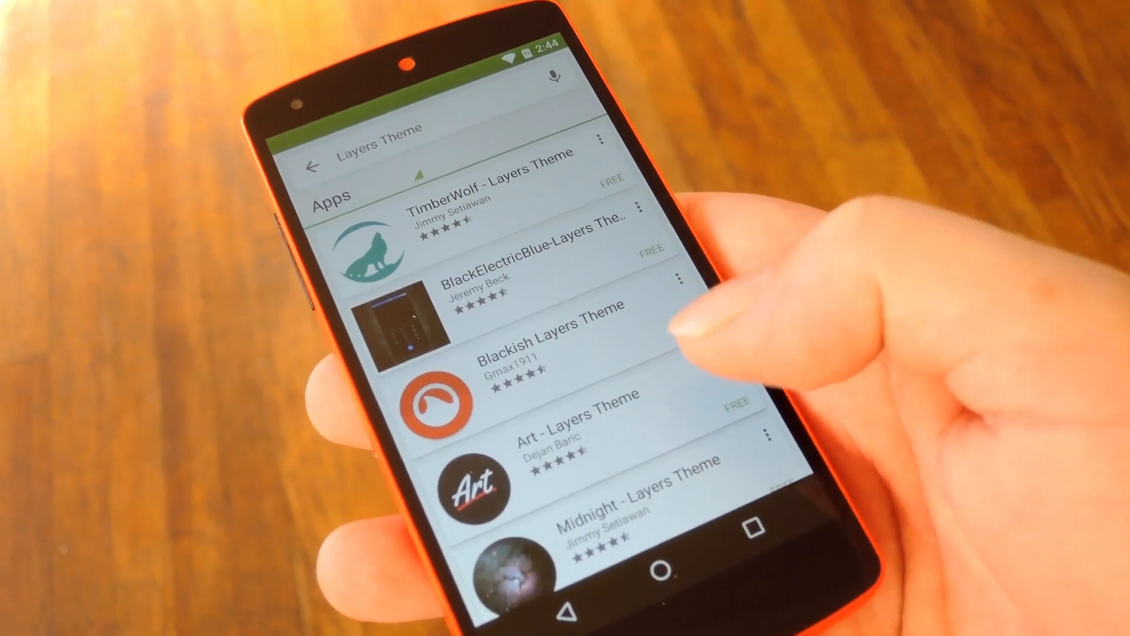
Step: Scroll the Layers Theme search results to find and install SkyBlue - Layers Theme
scroll("down", 3)
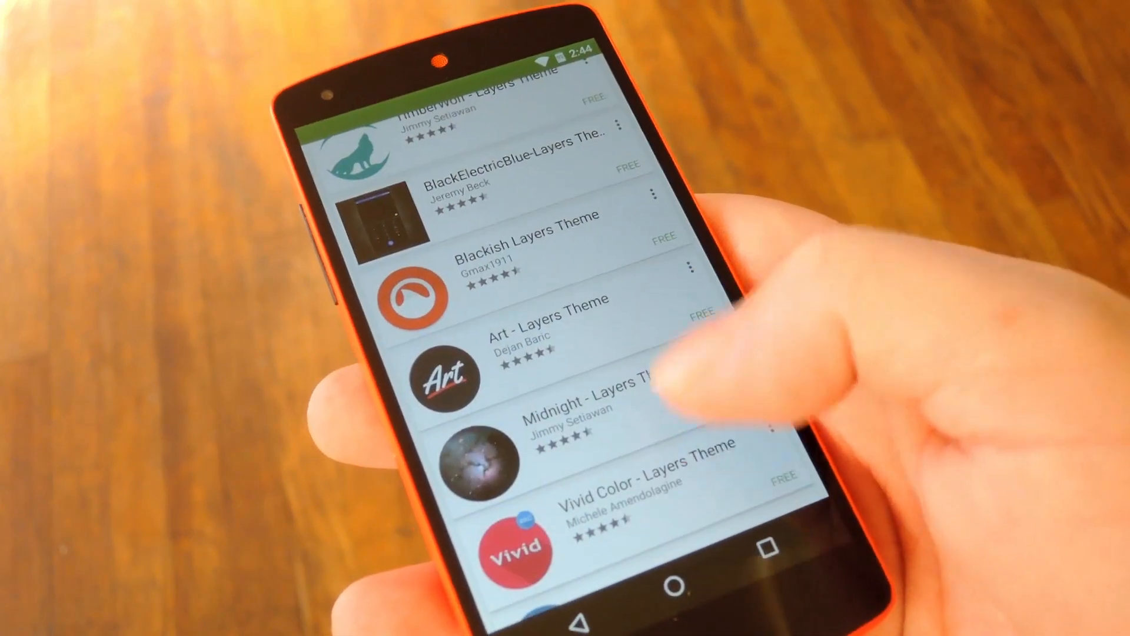
scroll("down", 3)
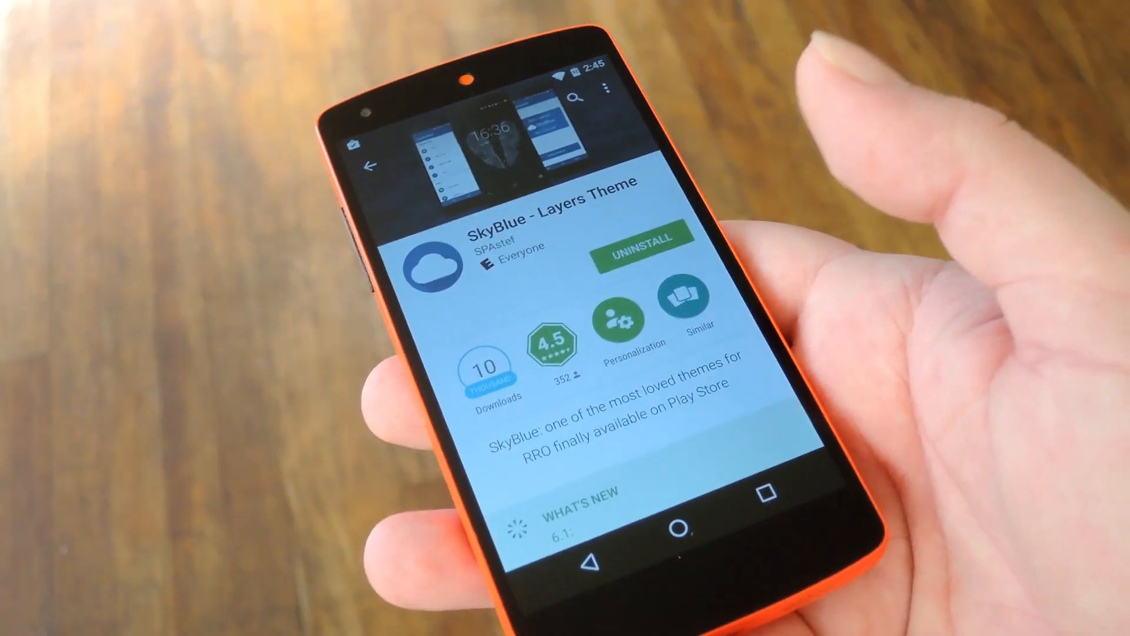
scroll("down", 3)
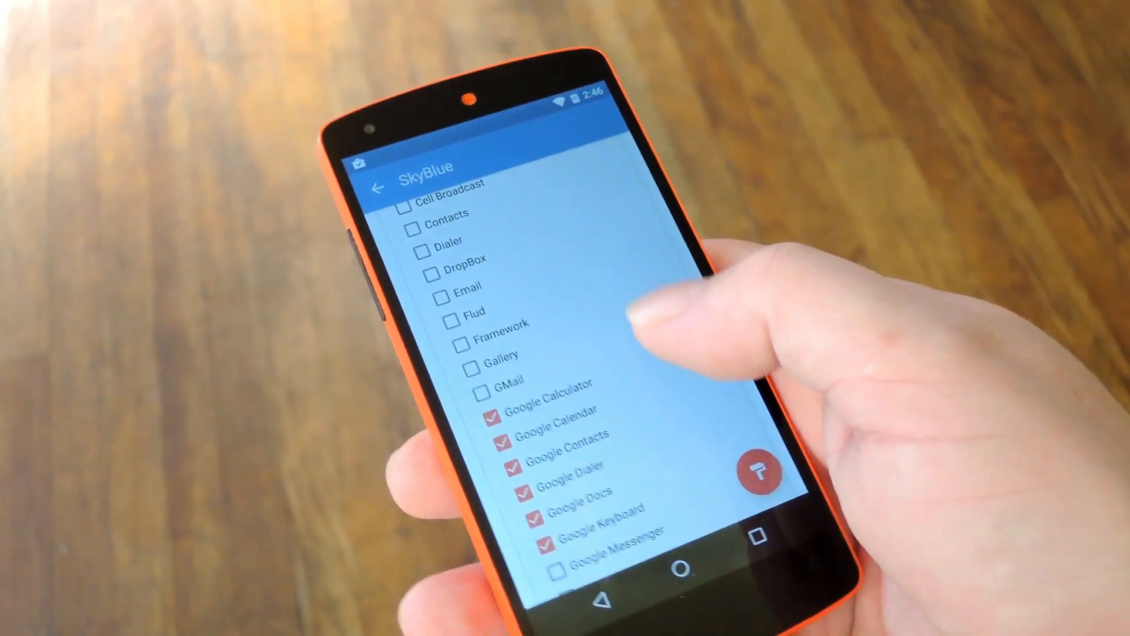
Step: Select all SkyBlue overlays and confirm installing all 51 with OK
scroll("down", 3)
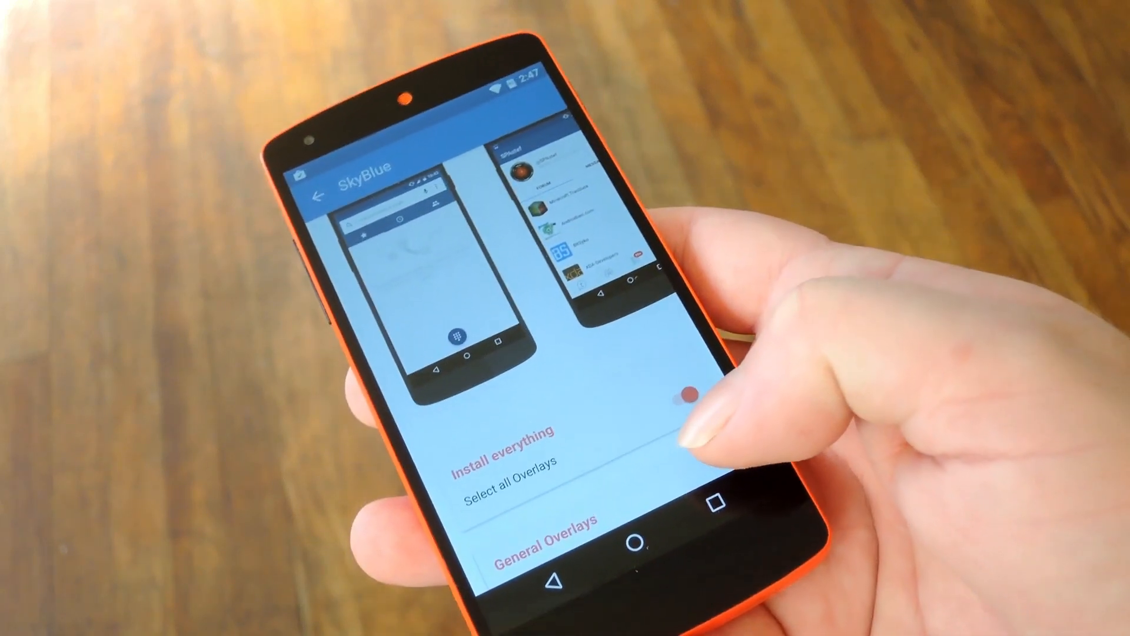
left_click(669, 395)
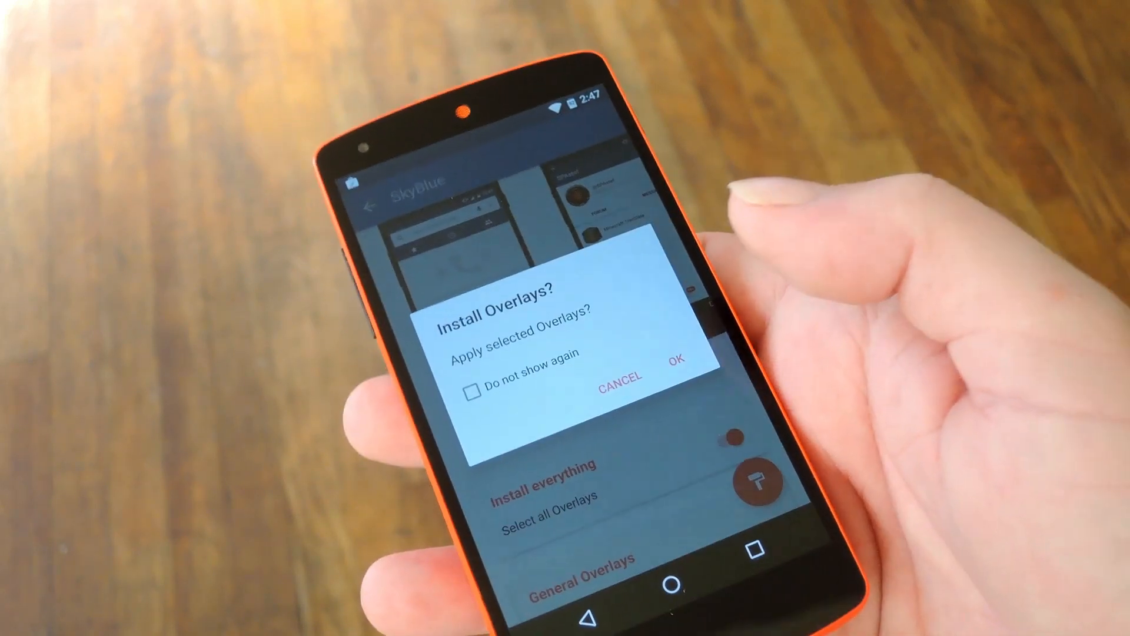
left_click(694, 360)
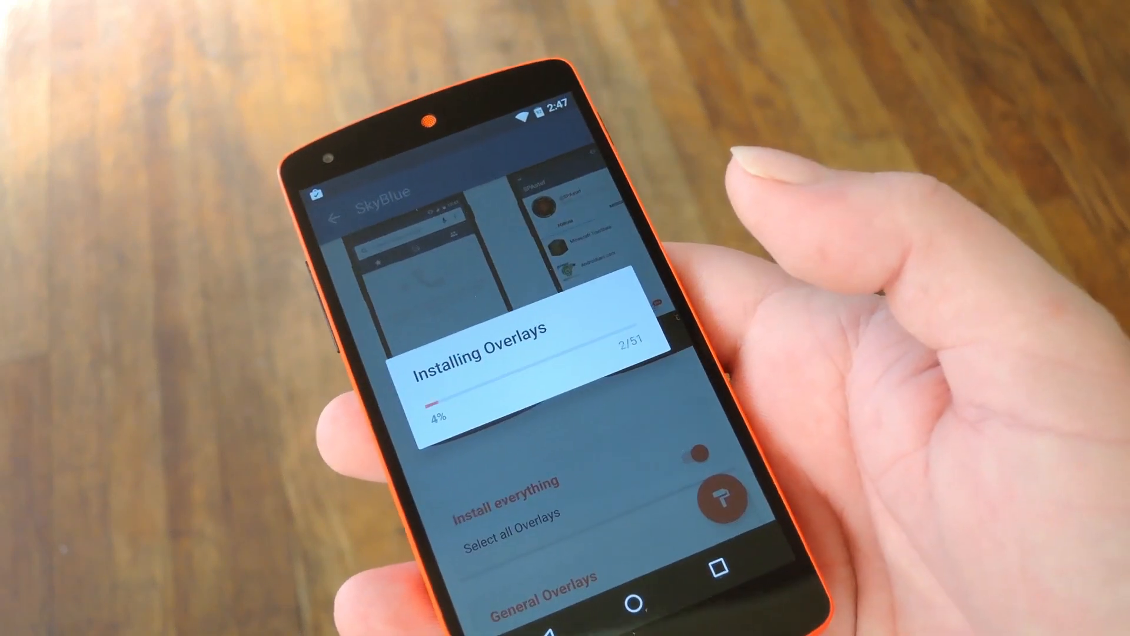